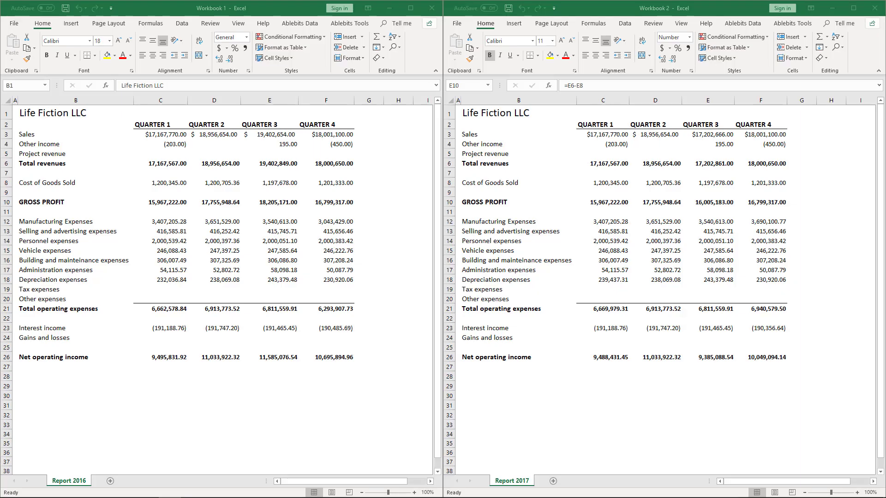
# Review the total revenues formulas in the 2016 and 2017 report sheets
pyautogui.click(74, 112)
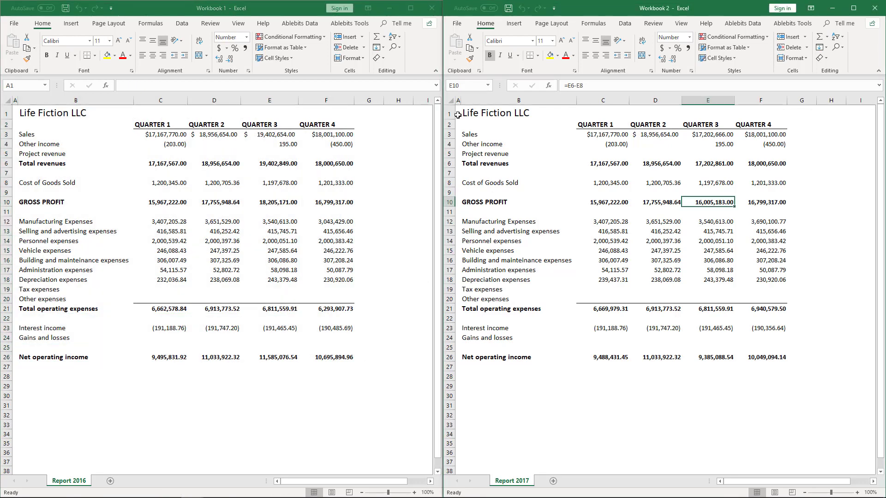
pyautogui.moveTo(458, 113); pyautogui.dragTo(774, 365)
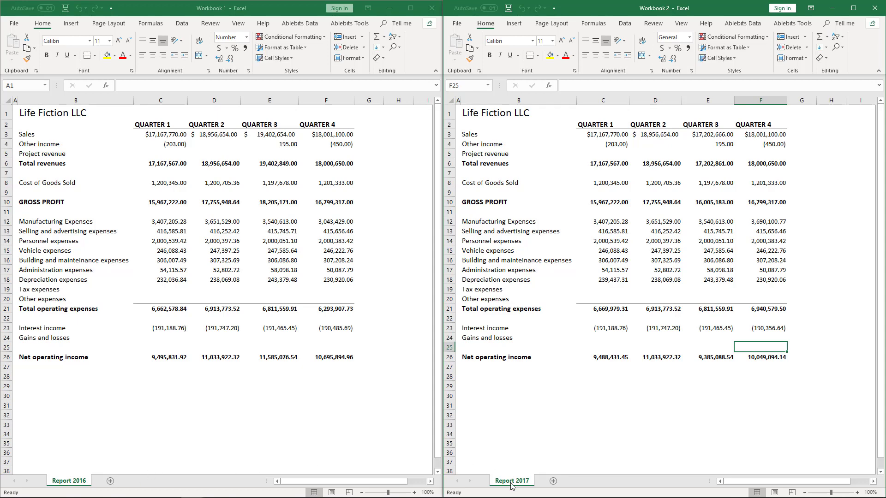
pyautogui.moveTo(167, 165)
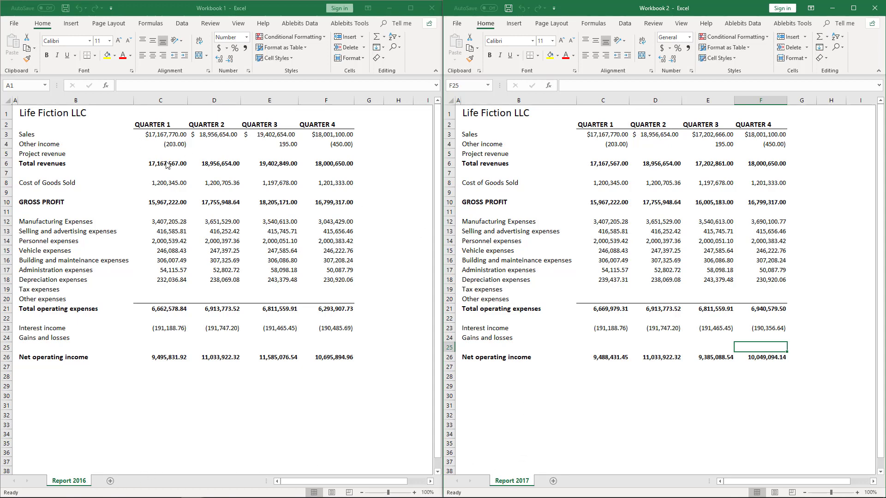
pyautogui.click(160, 163)
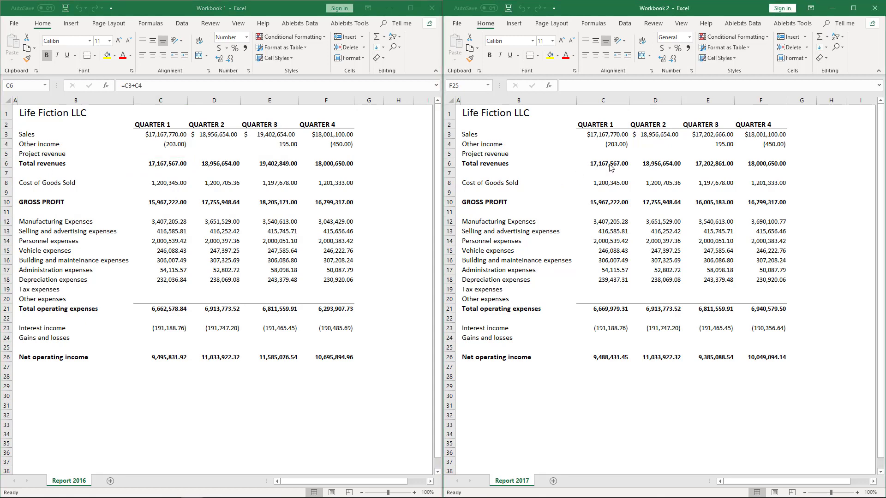
pyautogui.click(159, 164)
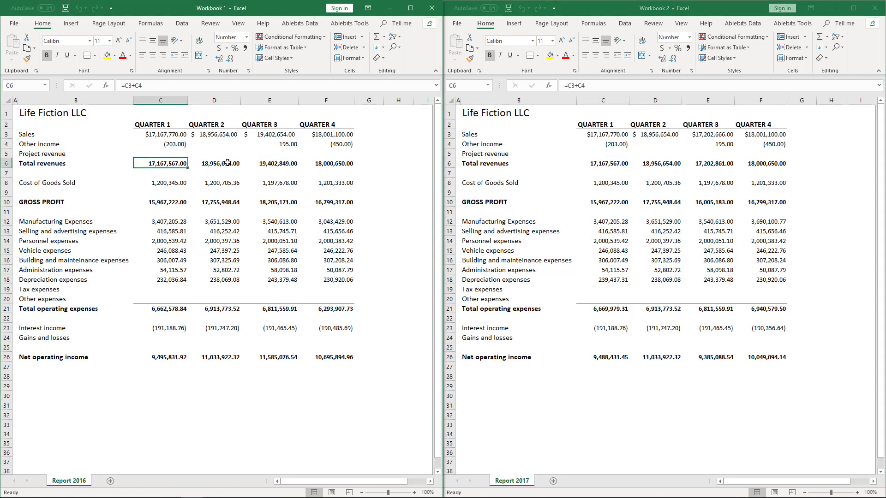
pyautogui.click(214, 164)
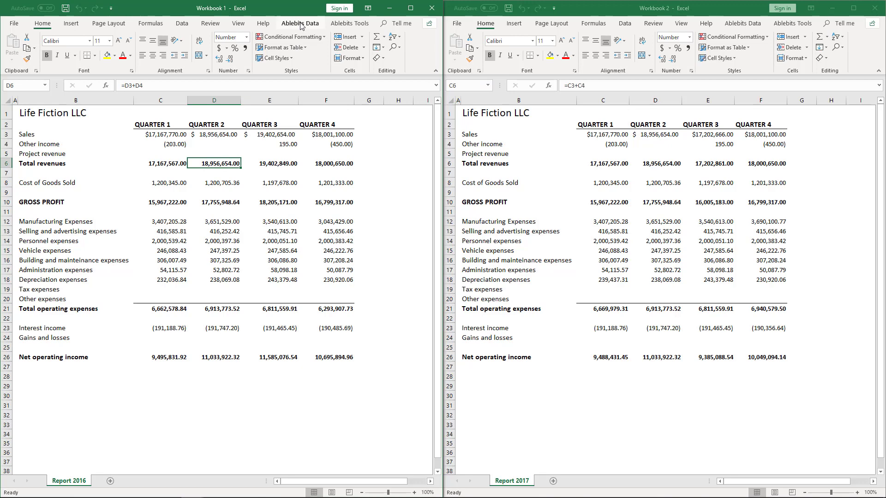
# Start Compare Two Sheets from the Ablebits Data tab, showing its requirements notice
pyautogui.click(299, 23)
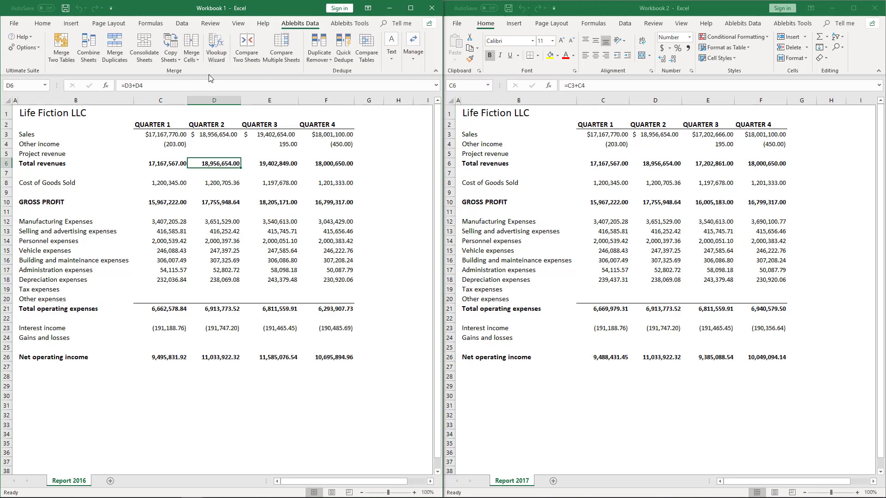
pyautogui.click(245, 47)
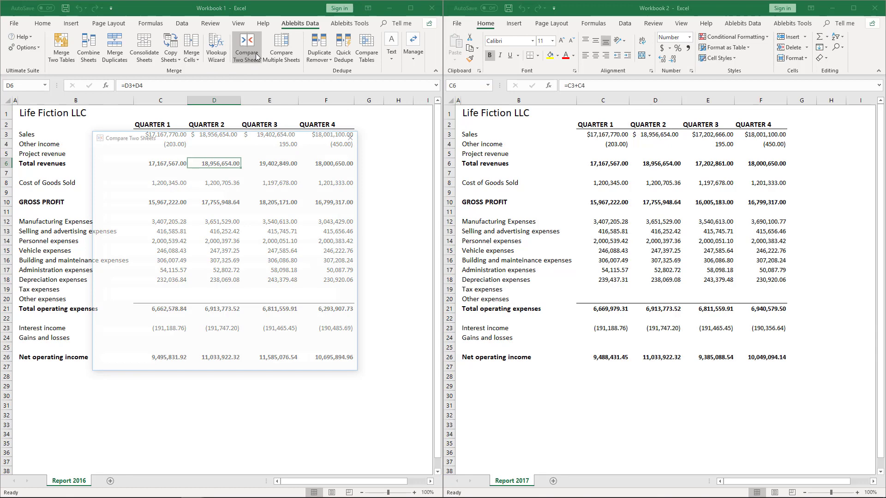
pyautogui.click(246, 47)
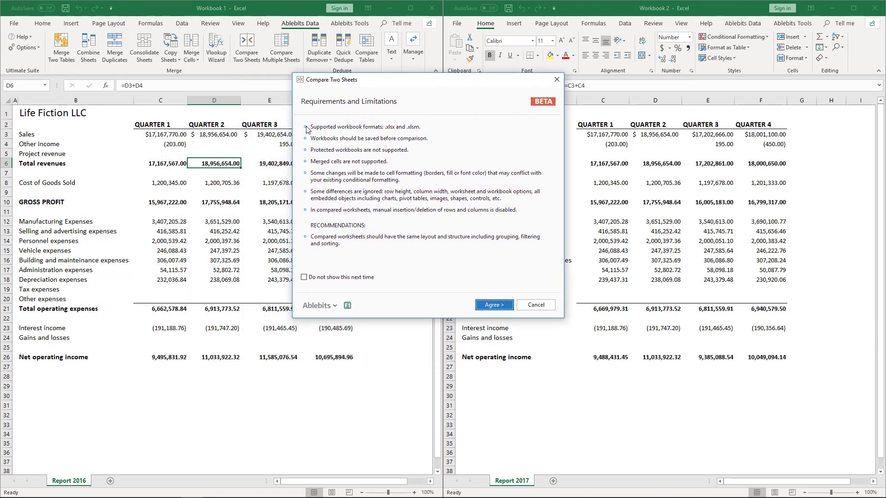
pyautogui.moveTo(412, 145)
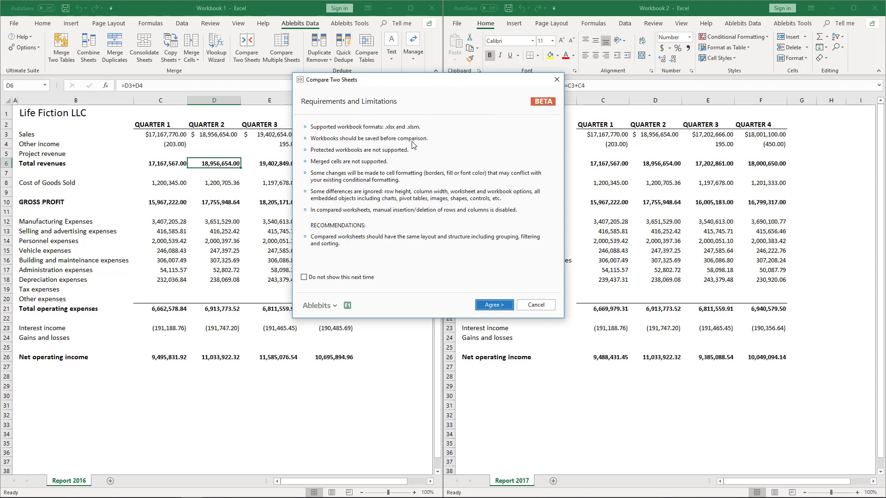
pyautogui.moveTo(318, 158)
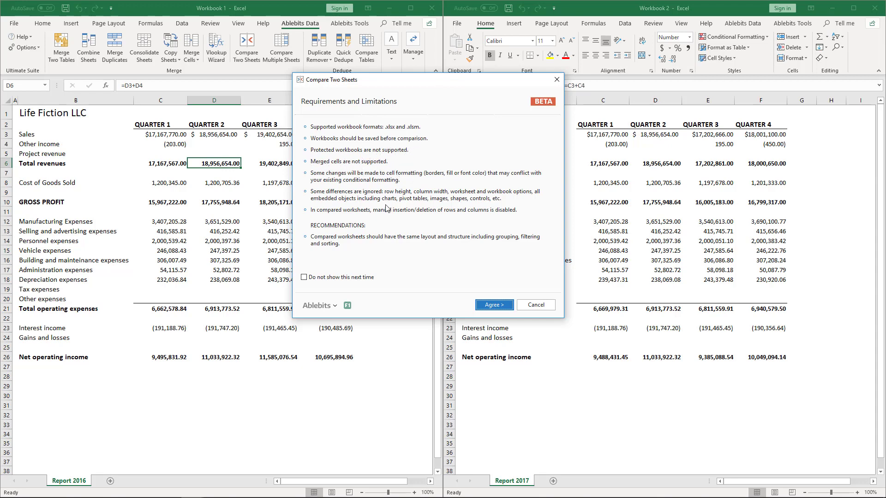
pyautogui.moveTo(422, 248)
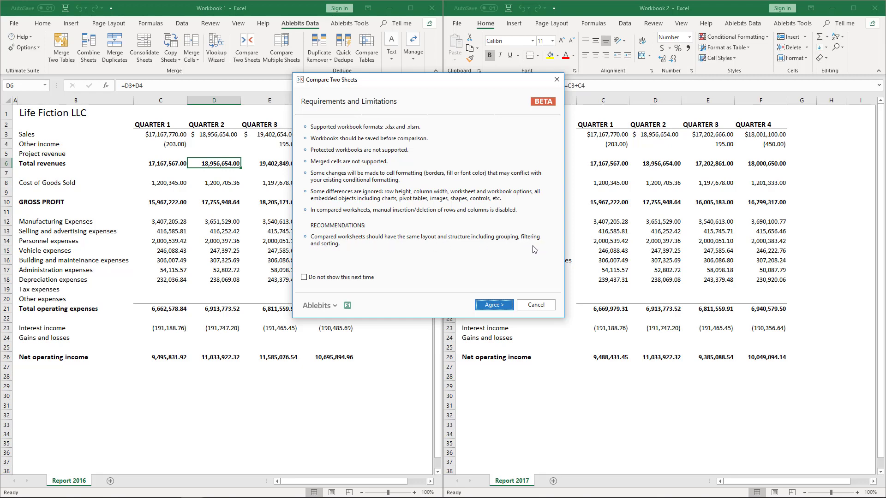
pyautogui.click(304, 278)
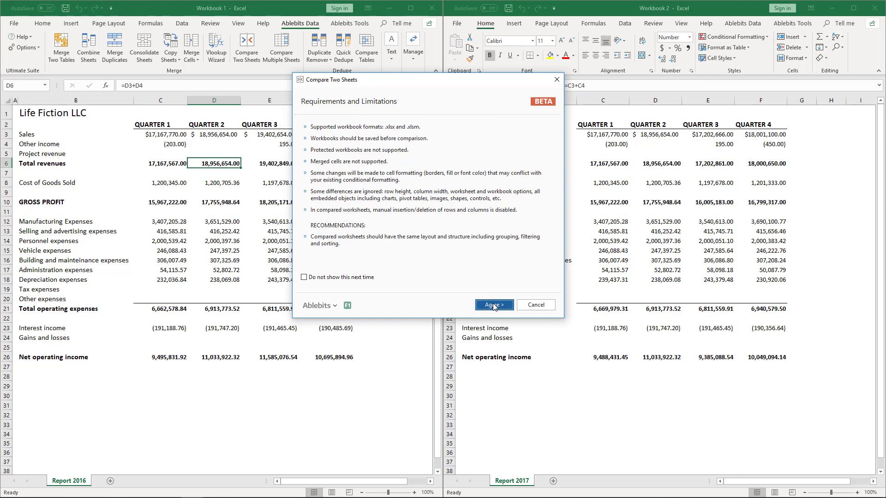
# Agree to the notice, pick Report 2017 as the second sheet and choose cell-by-cell matching
pyautogui.click(492, 305)
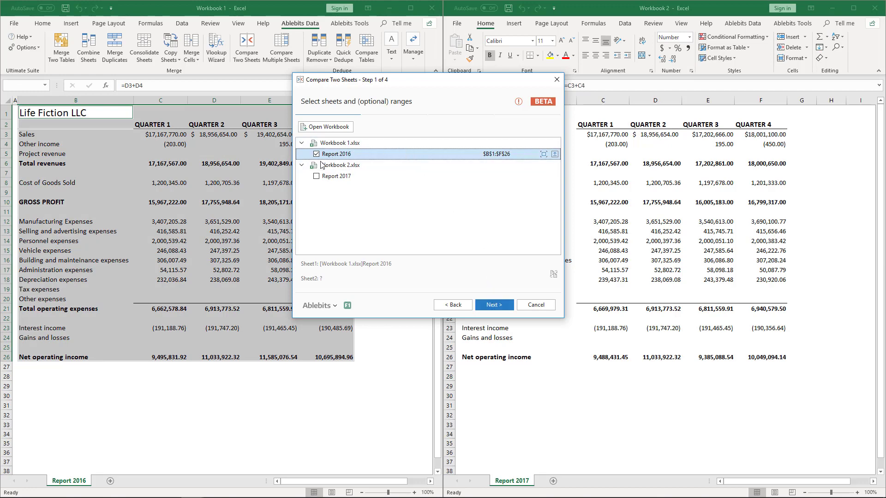
pyautogui.click(317, 177)
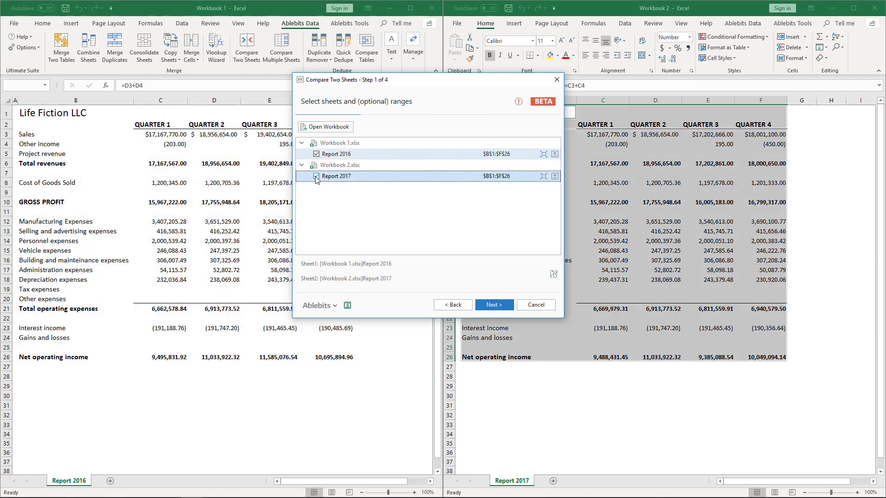
pyautogui.click(316, 175)
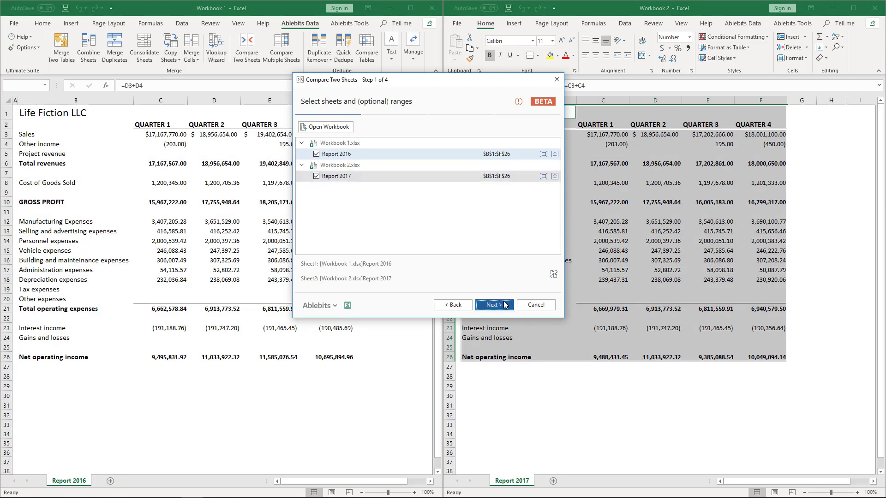
pyautogui.click(492, 305)
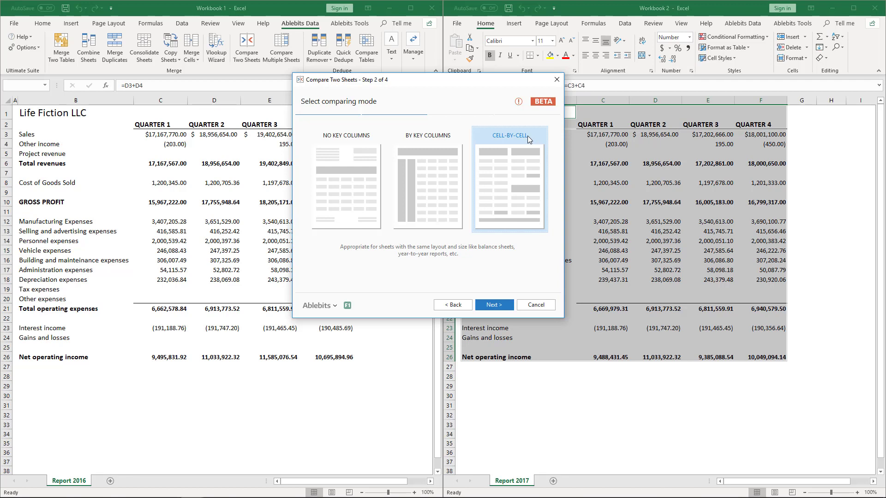
pyautogui.moveTo(481, 234)
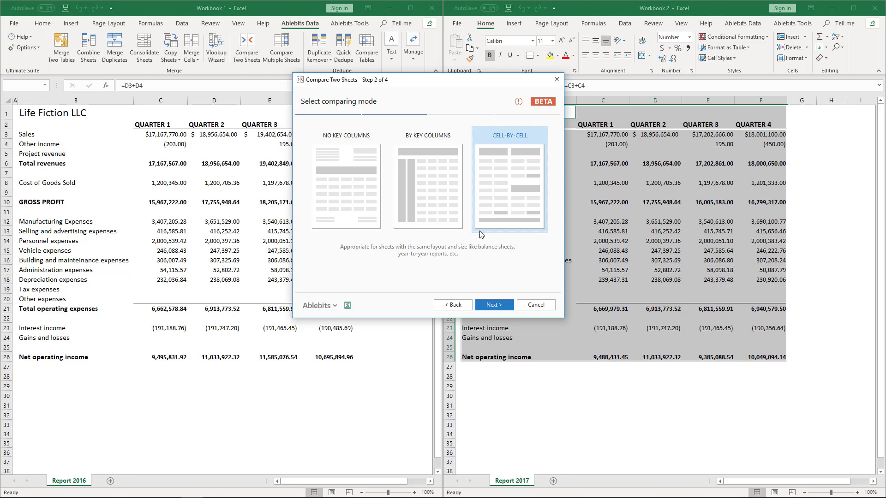
pyautogui.moveTo(379, 271)
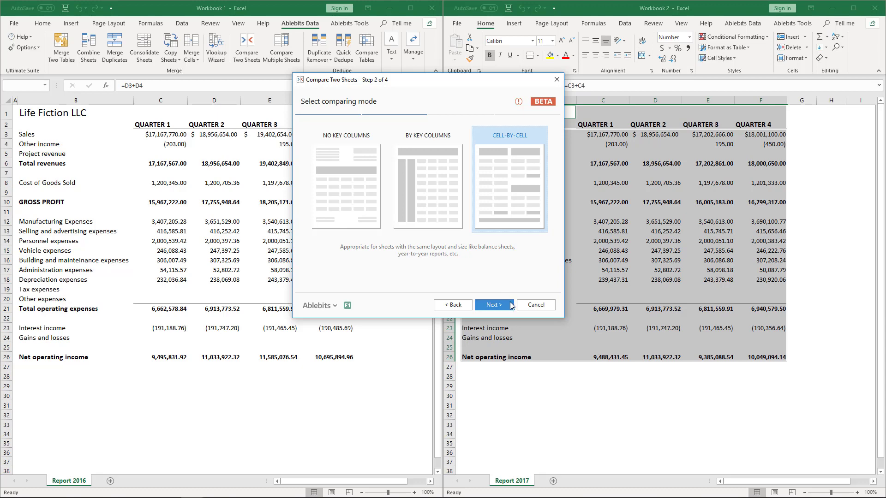
pyautogui.click(493, 305)
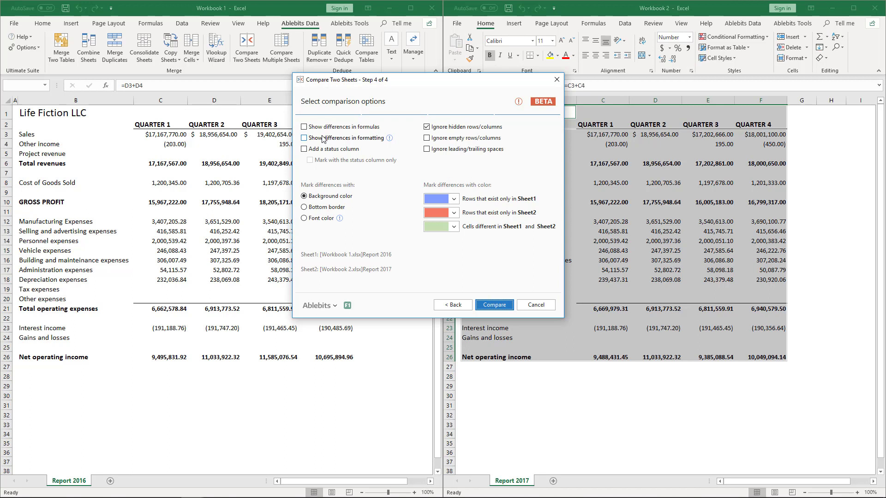
# Exclude hidden rows, mark differences with a green background colour and run the comparison
pyautogui.click(304, 137)
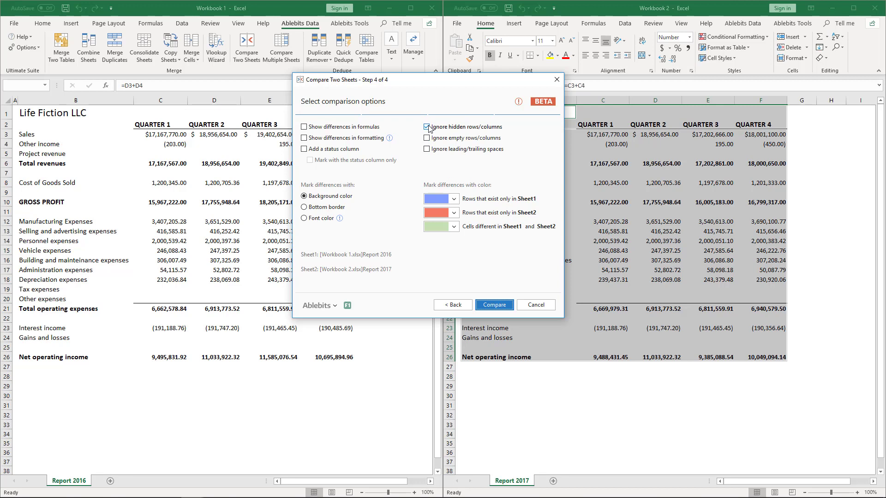
pyautogui.click(427, 126)
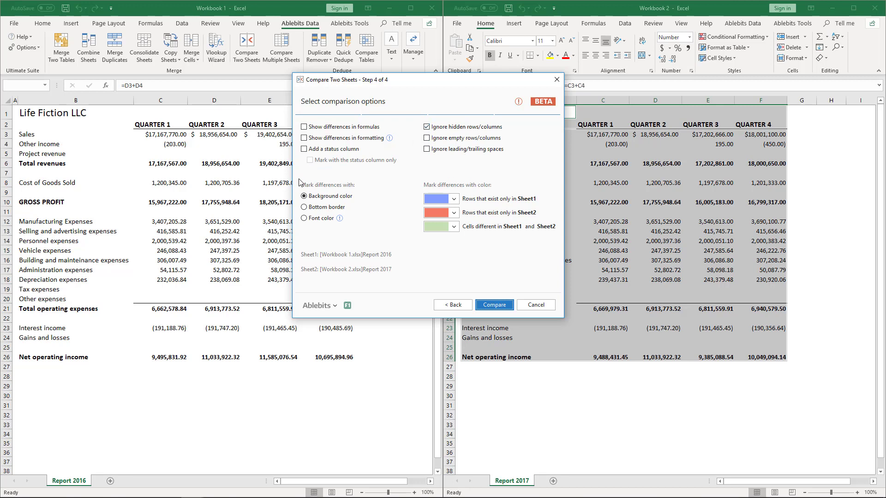
pyautogui.click(304, 195)
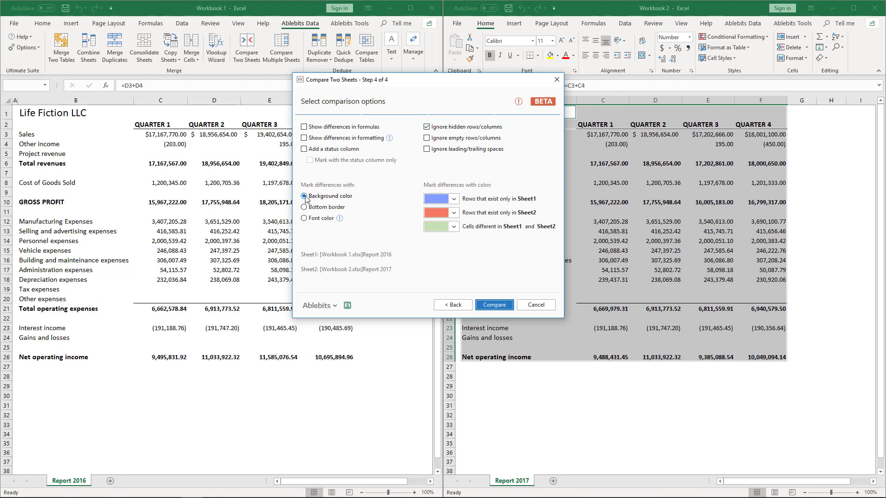
pyautogui.click(329, 196)
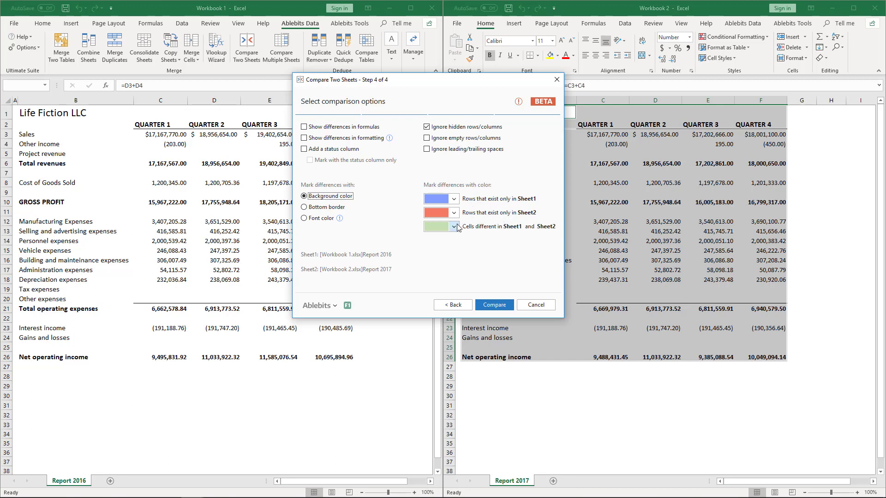
pyautogui.click(451, 230)
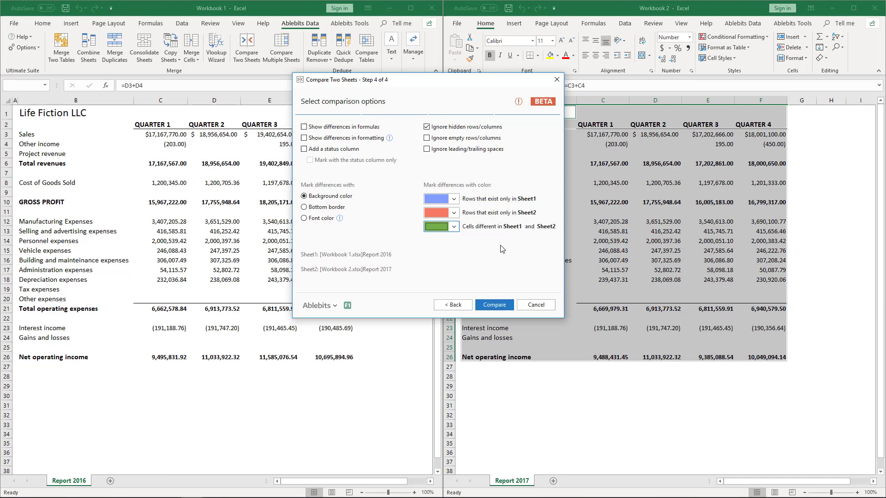
pyautogui.moveTo(489, 274)
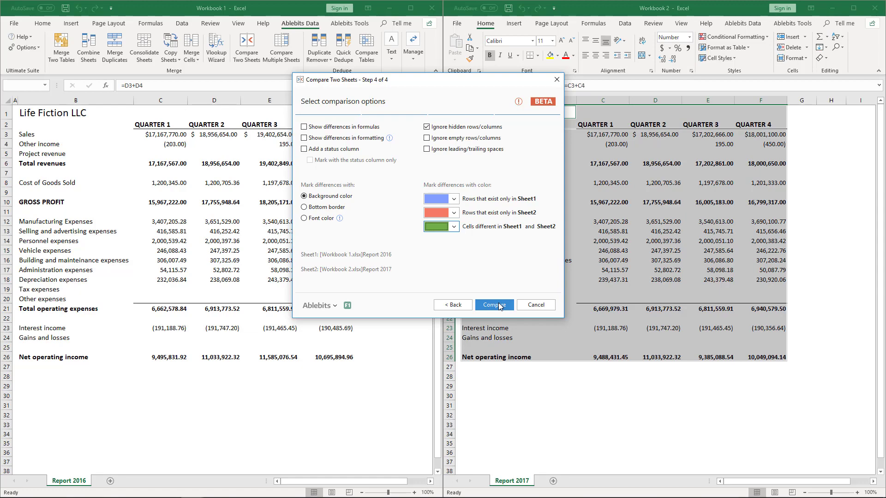
pyautogui.click(493, 305)
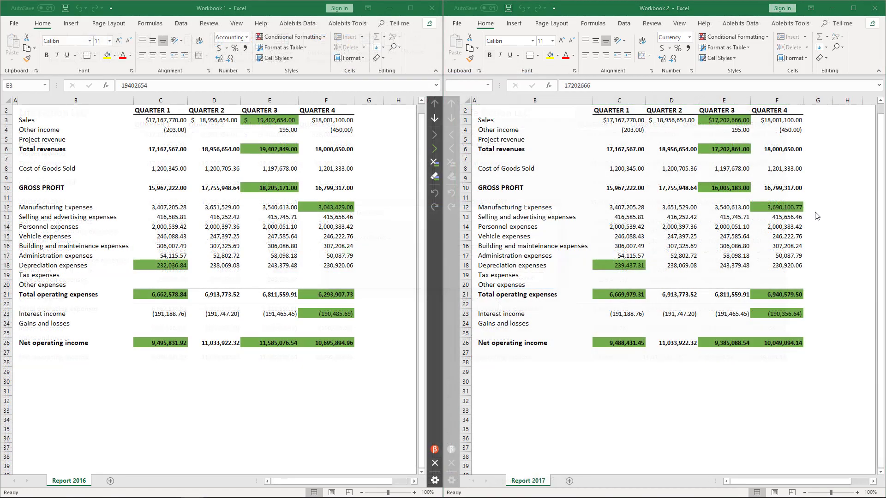
# Copy the 2017 Quarter 4 manufacturing value to 2016 and select the Quarter 1 depreciation cell
pyautogui.click(269, 120)
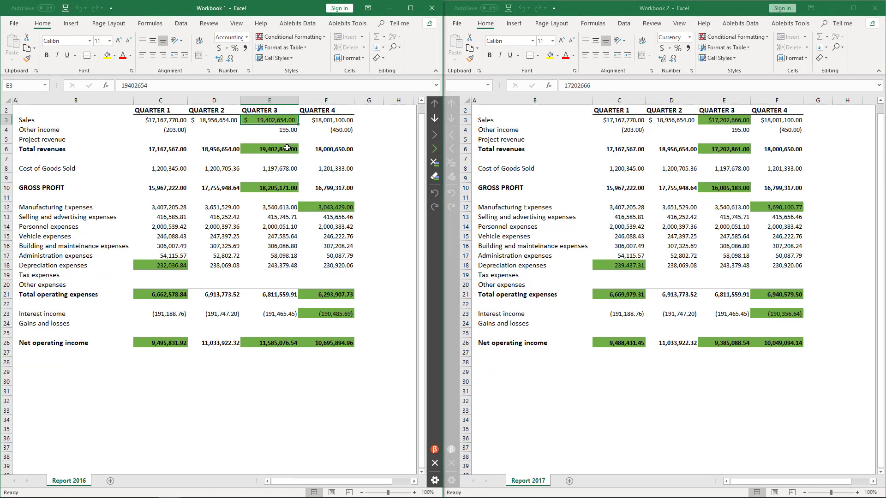
pyautogui.click(269, 187)
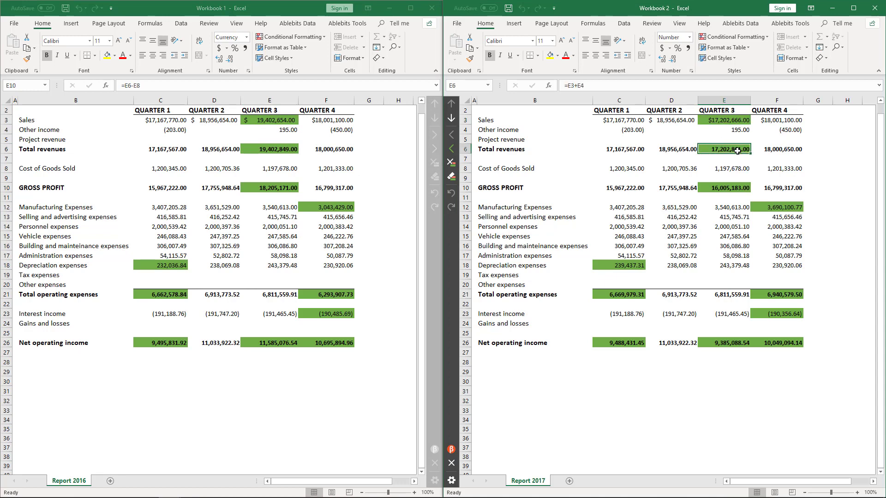
pyautogui.click(724, 187)
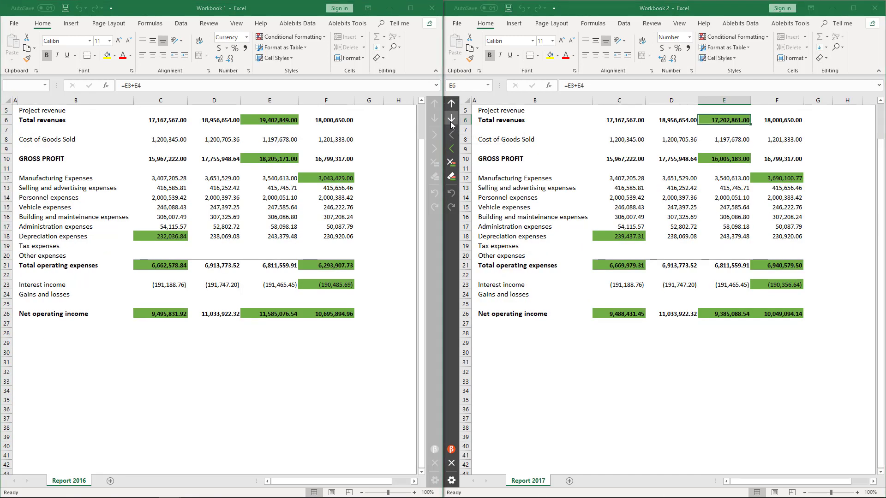
pyautogui.scroll(-3)
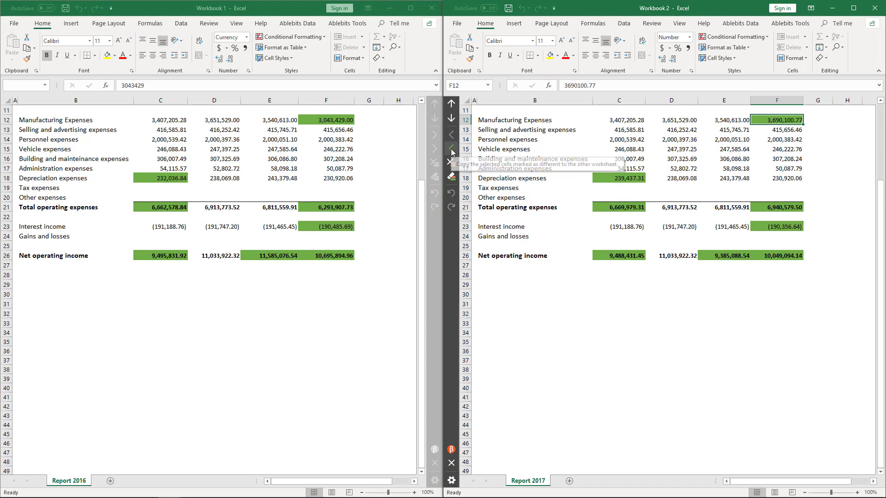
pyautogui.click(450, 151)
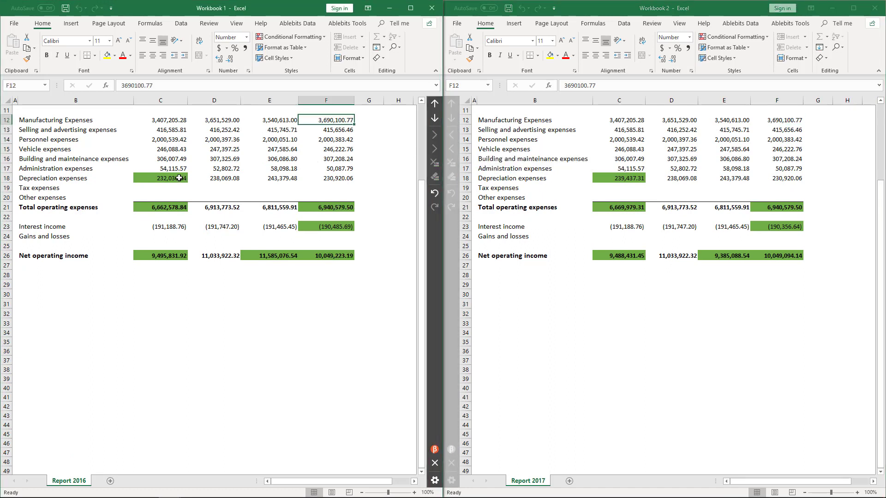
pyautogui.click(161, 178)
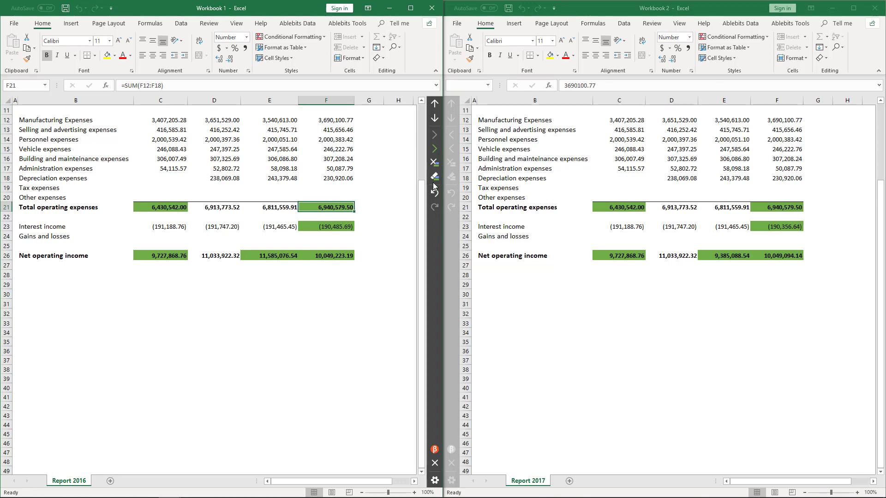
pyautogui.moveTo(435, 177)
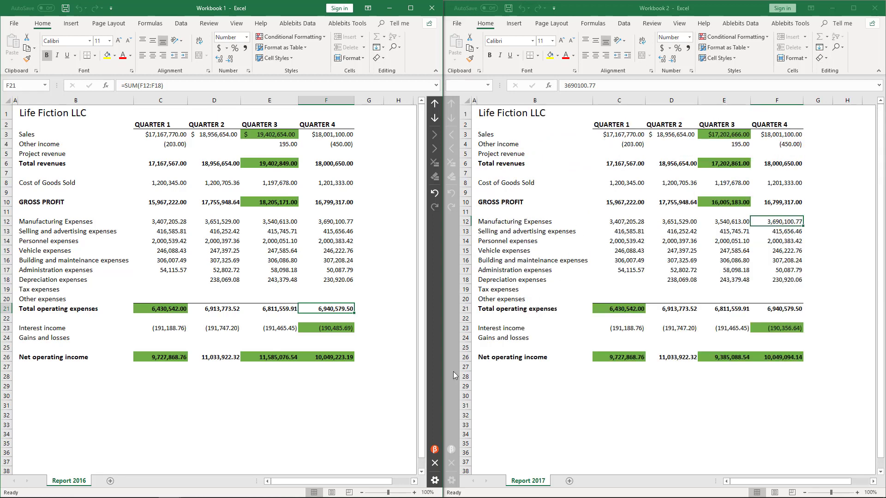
pyautogui.moveTo(435, 464)
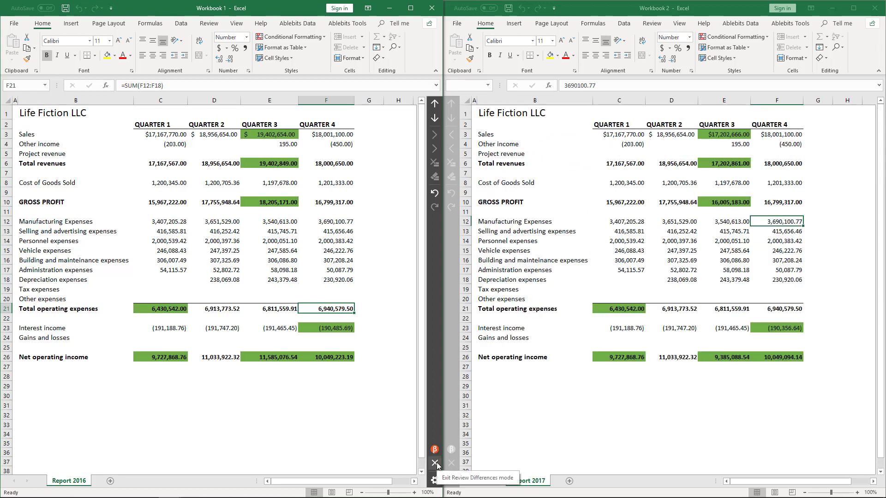
# Leave difference review mode and inspect Quarter 3 sales and gross profit cells
pyautogui.click(436, 464)
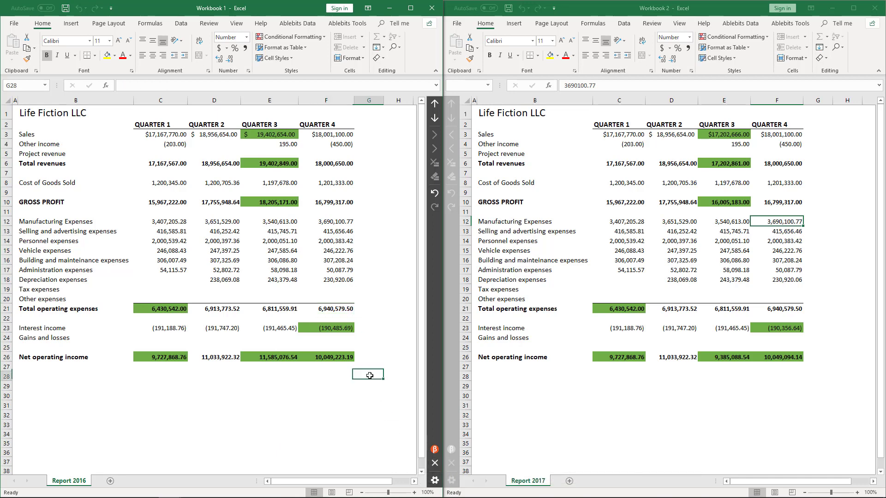
pyautogui.click(269, 135)
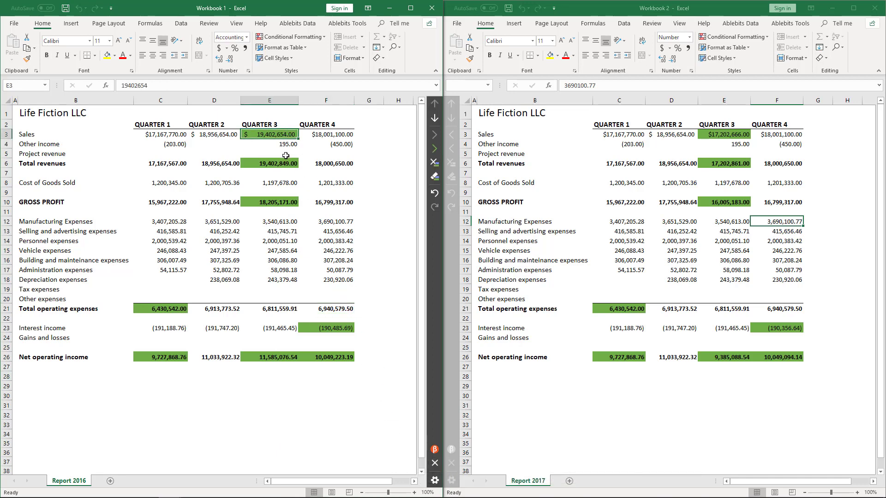
pyautogui.click(270, 163)
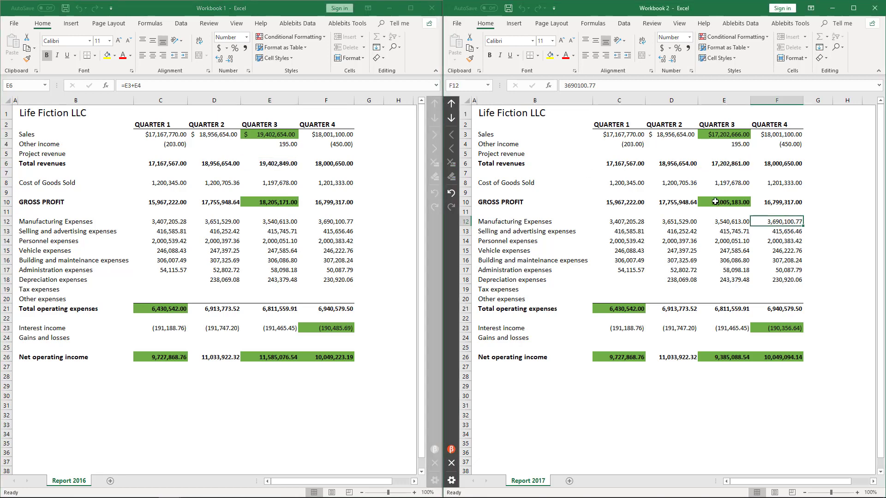
pyautogui.click(723, 202)
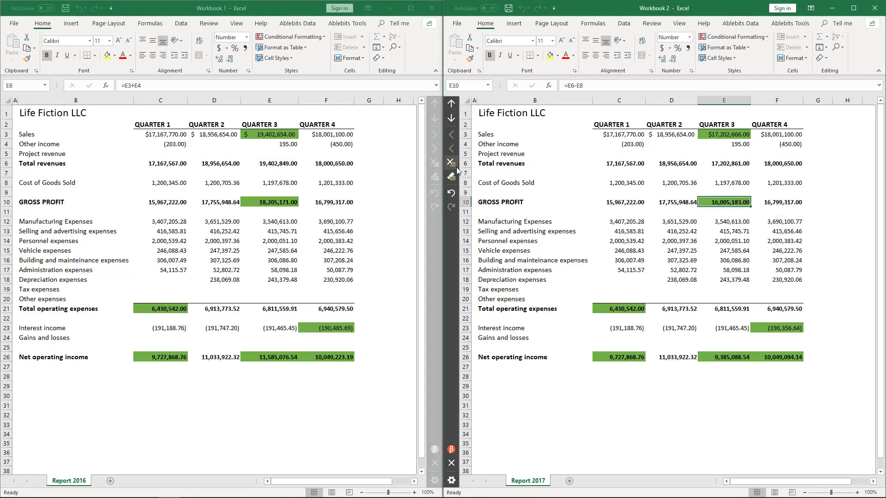